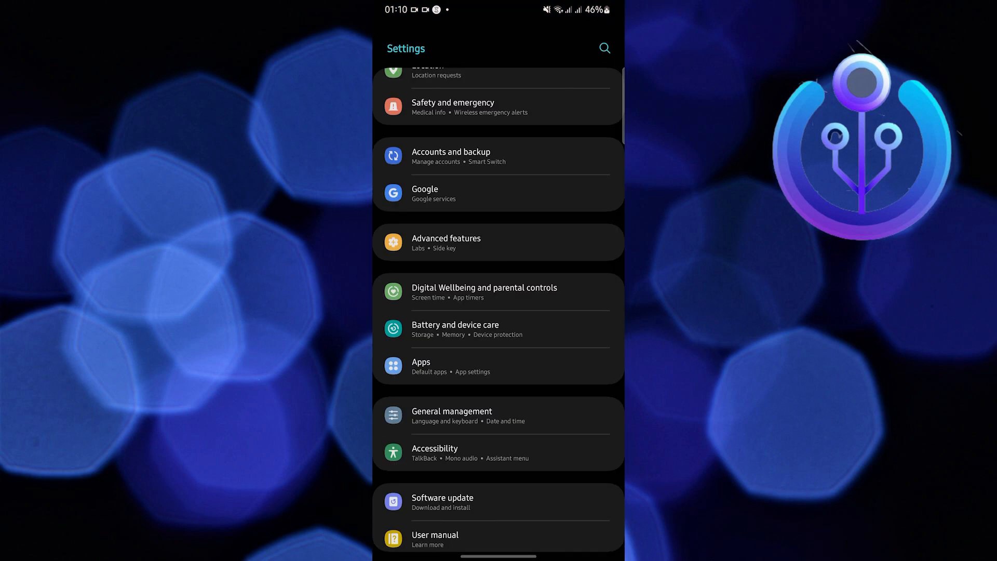
Step: Search the installed apps list for 'roblox' to reach Roblox's app info
{"action": "left_click", "coordinate": [421, 362]}
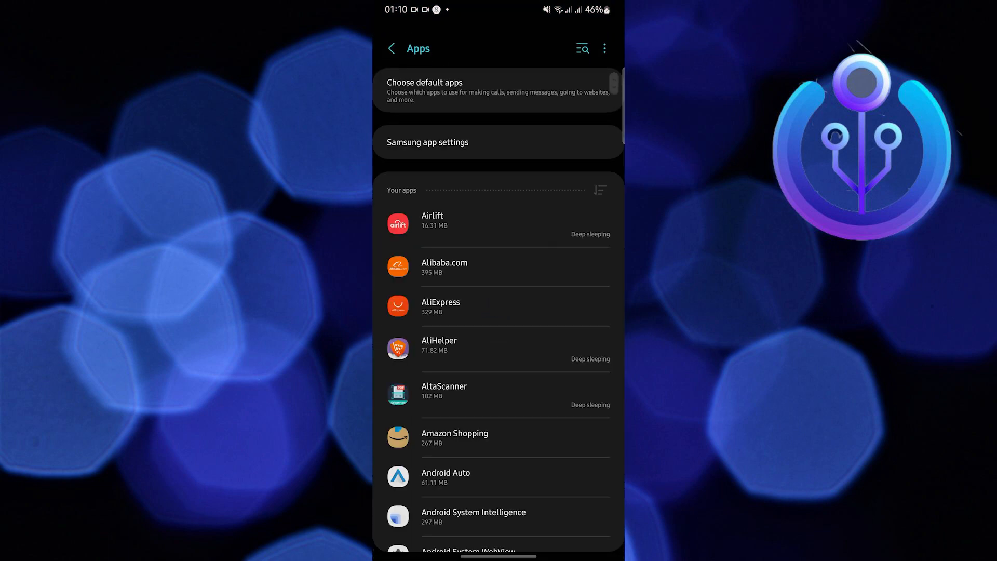
{"action": "left_click", "coordinate": [581, 48]}
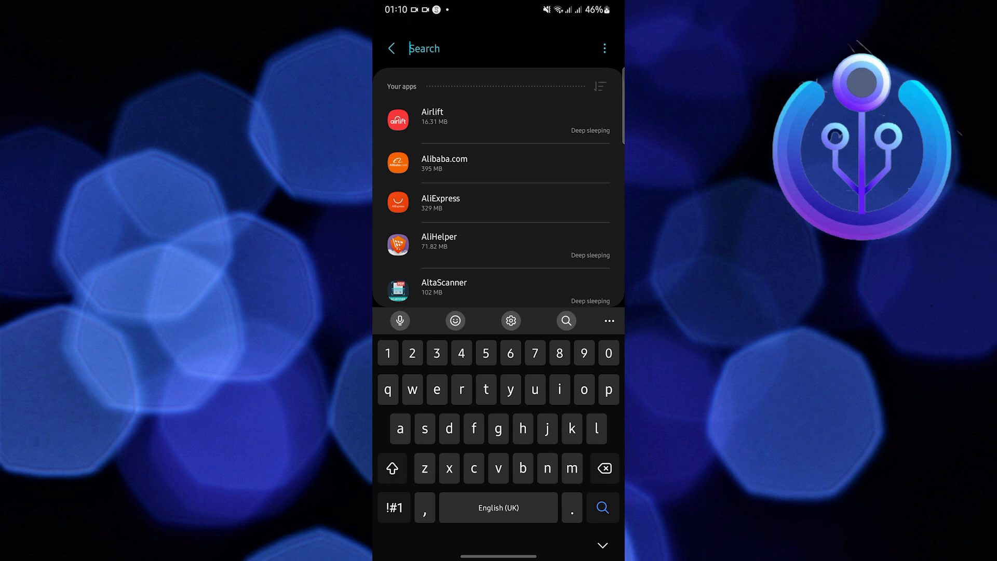
{"action": "type", "text": "roblox"}
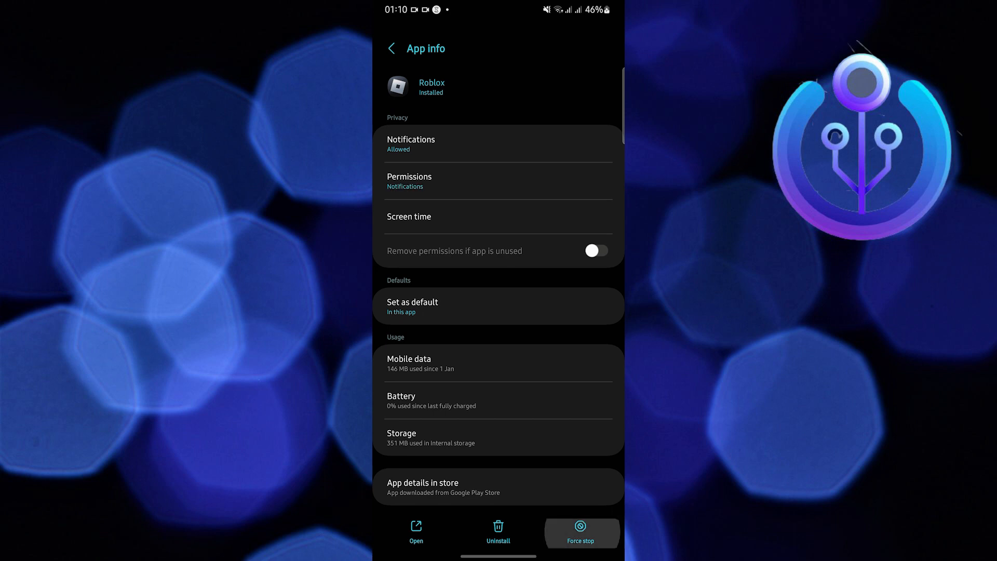
Step: Force-stop Roblox, clear its cache to 0 B, and back out of storage details
{"action": "left_click", "coordinate": [594, 250]}
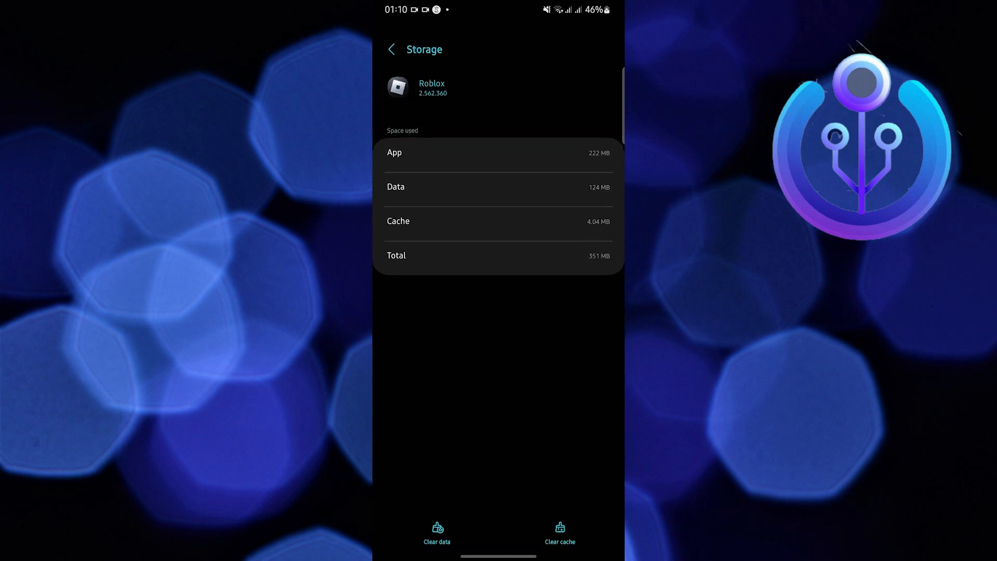
{"action": "left_click", "coordinate": [559, 533]}
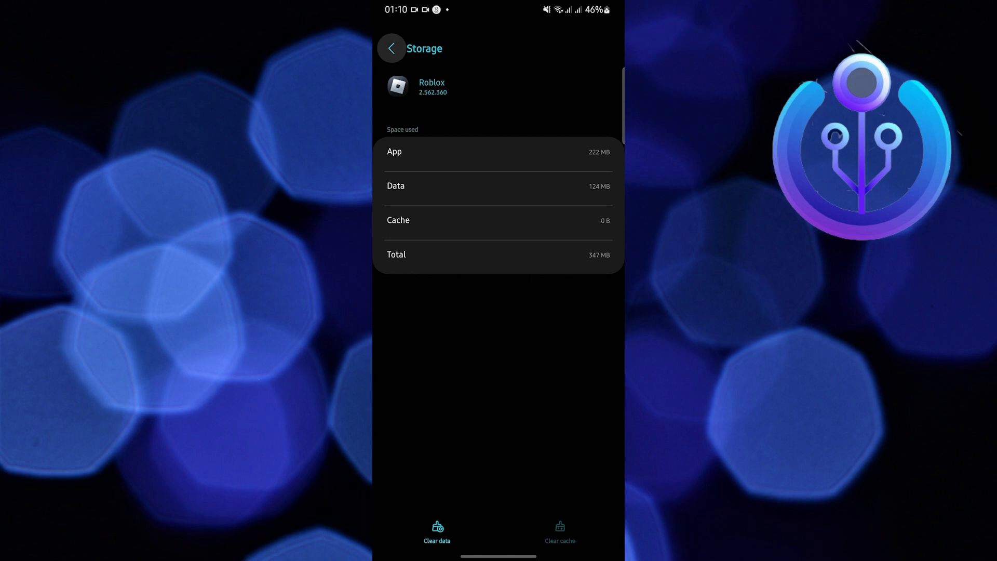
{"action": "left_click", "coordinate": [392, 48]}
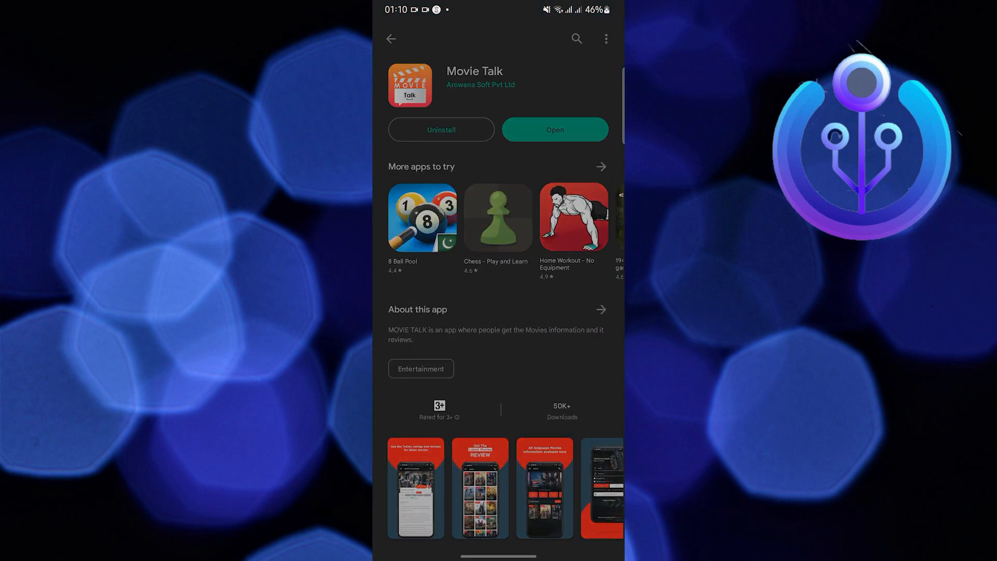
Step: Search the Play Store for 'roblox' to confirm it's ready, then go Home
{"action": "left_click", "coordinate": [576, 39]}
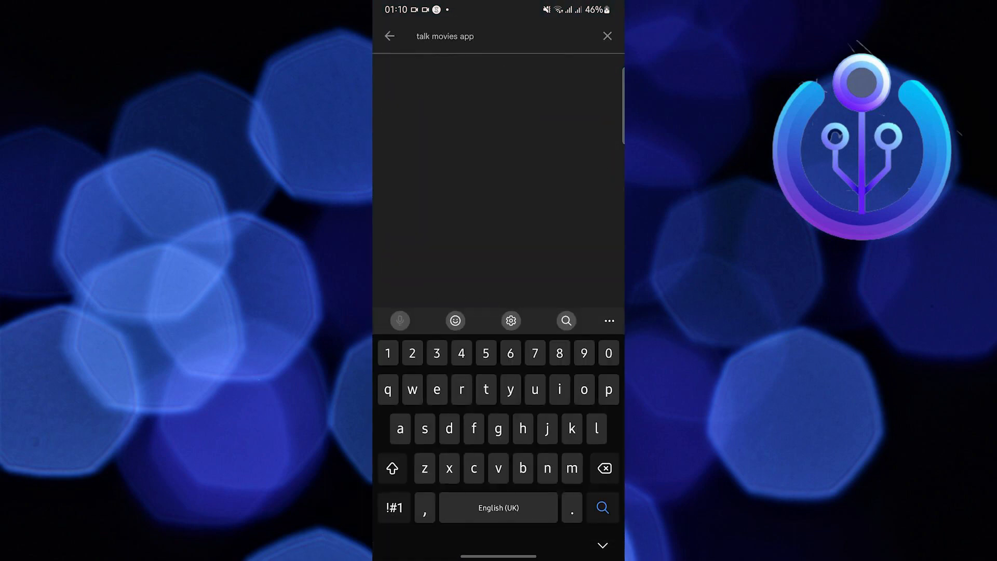
{"action": "left_click", "coordinate": [606, 36]}
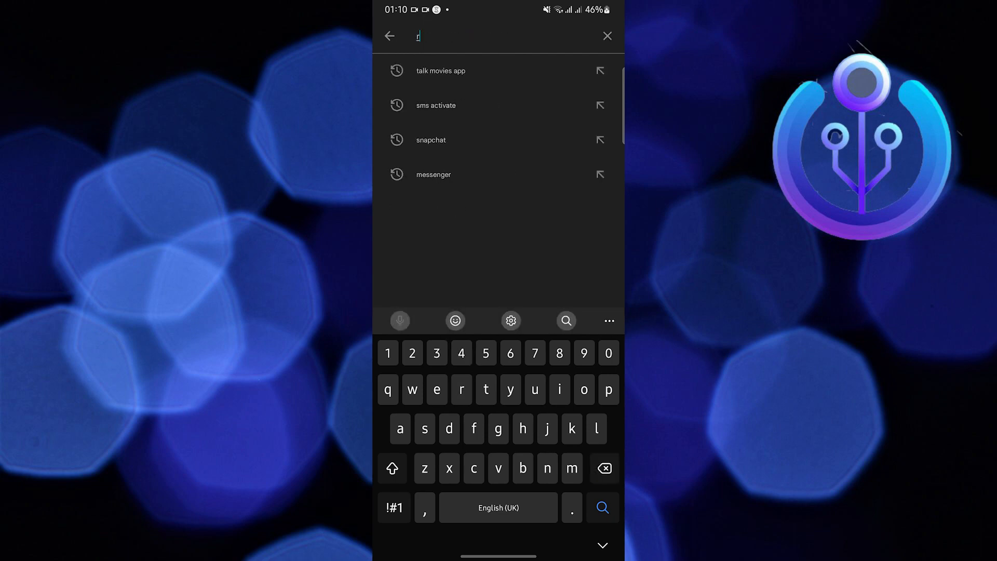
{"action": "type", "text": "roblox"}
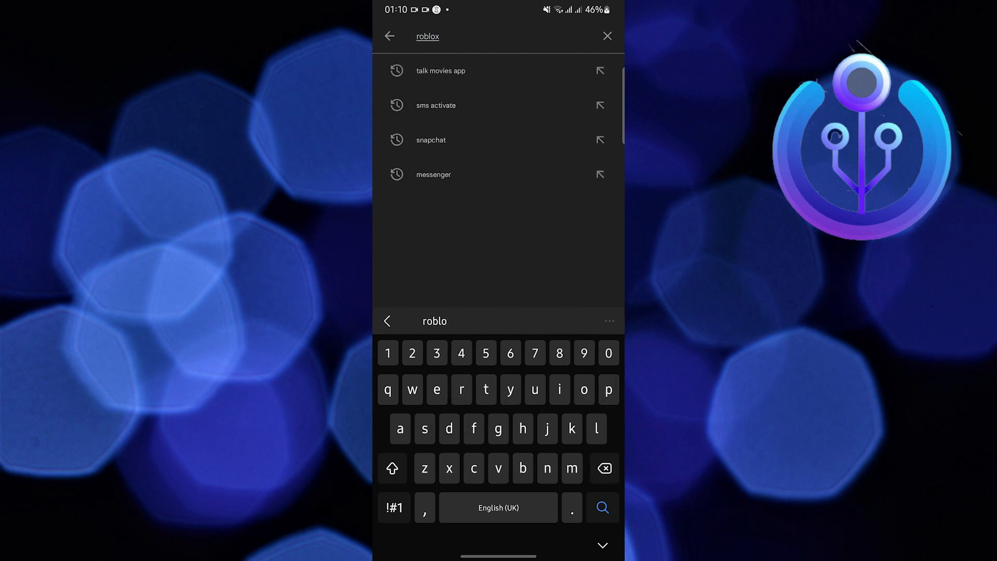
{"action": "left_click", "coordinate": [602, 508]}
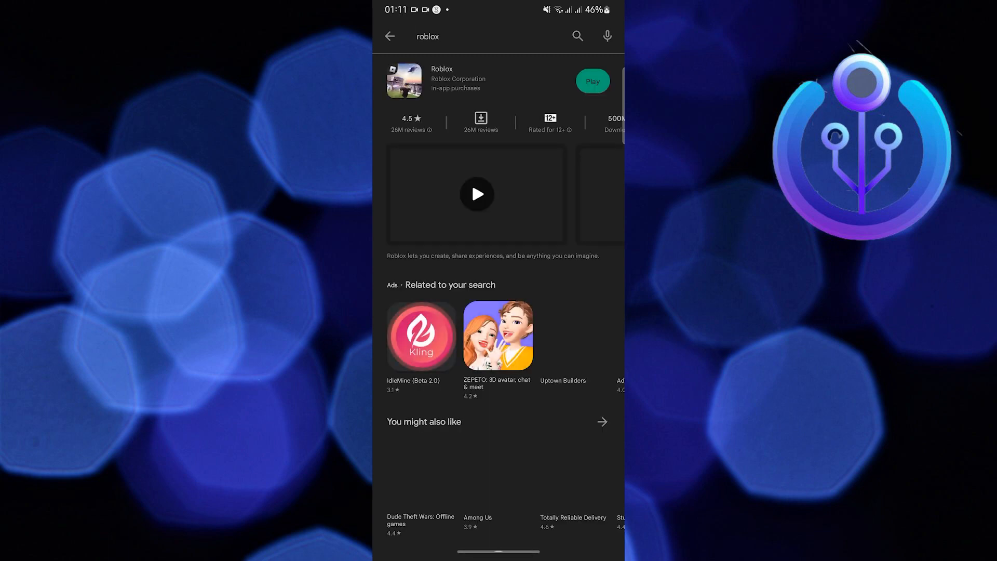
{"action": "key", "text": "home"}
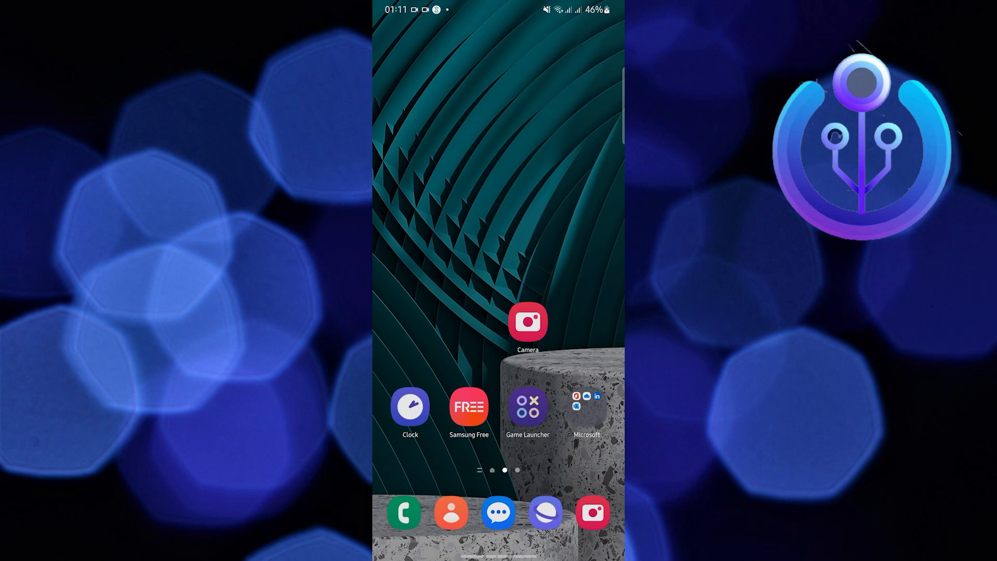